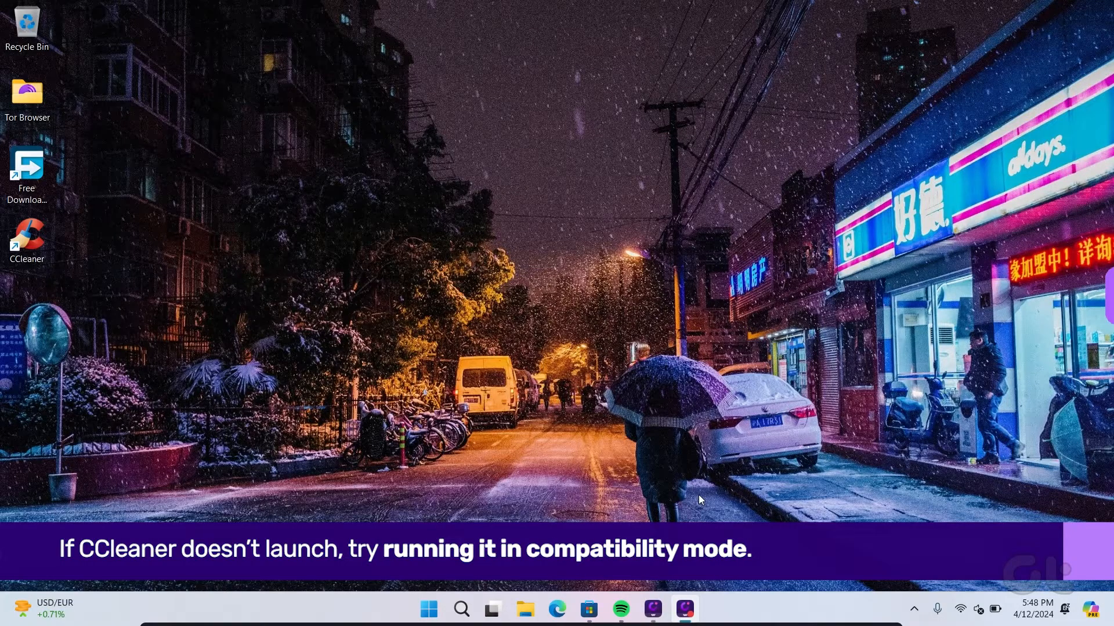
- Open File Explorer and go to the root of Local Disk (C:)
click(524, 609)
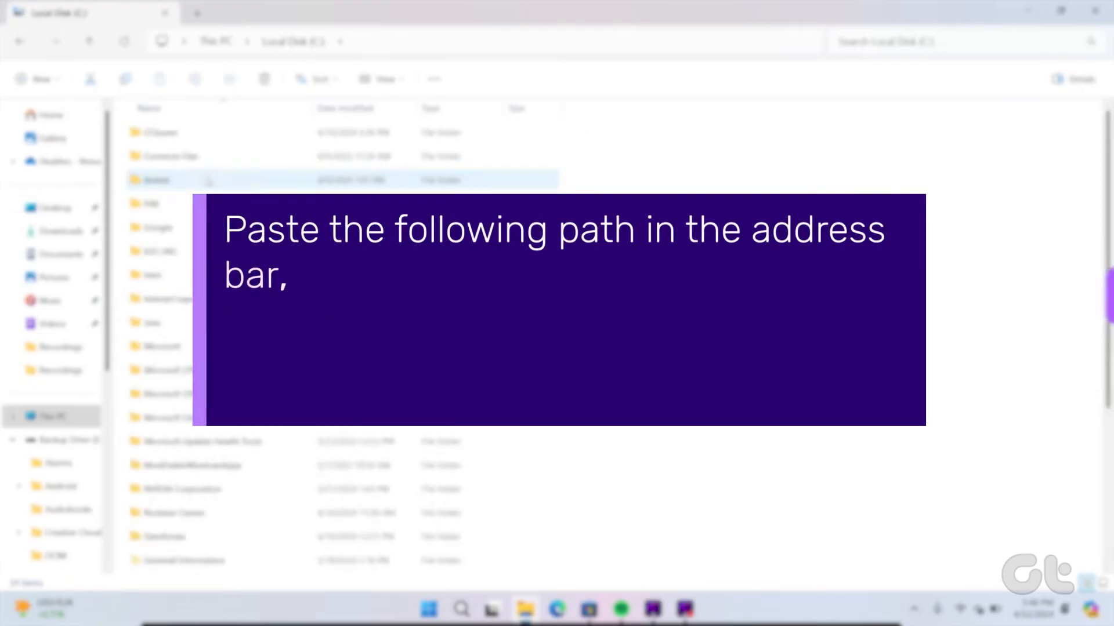
- Go to C:\Program Files\CCleaner and show the CCleaner64 Properties dialog
key(enter)
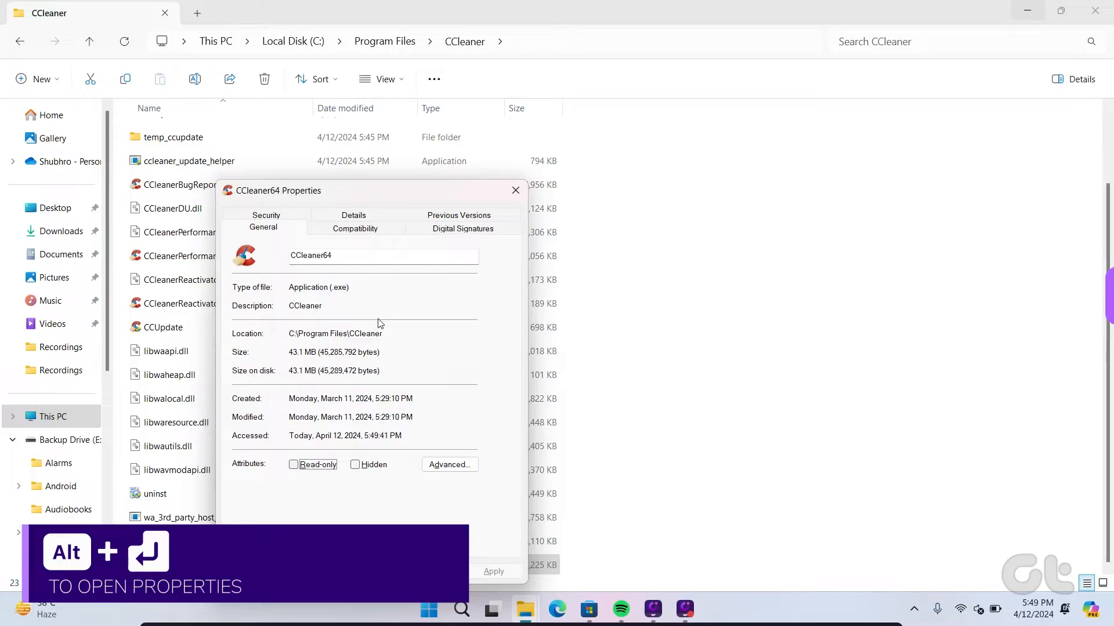
- Set CCleaner64 to run in compatibility mode for Windows 8 and confirm with OK
click(355, 228)
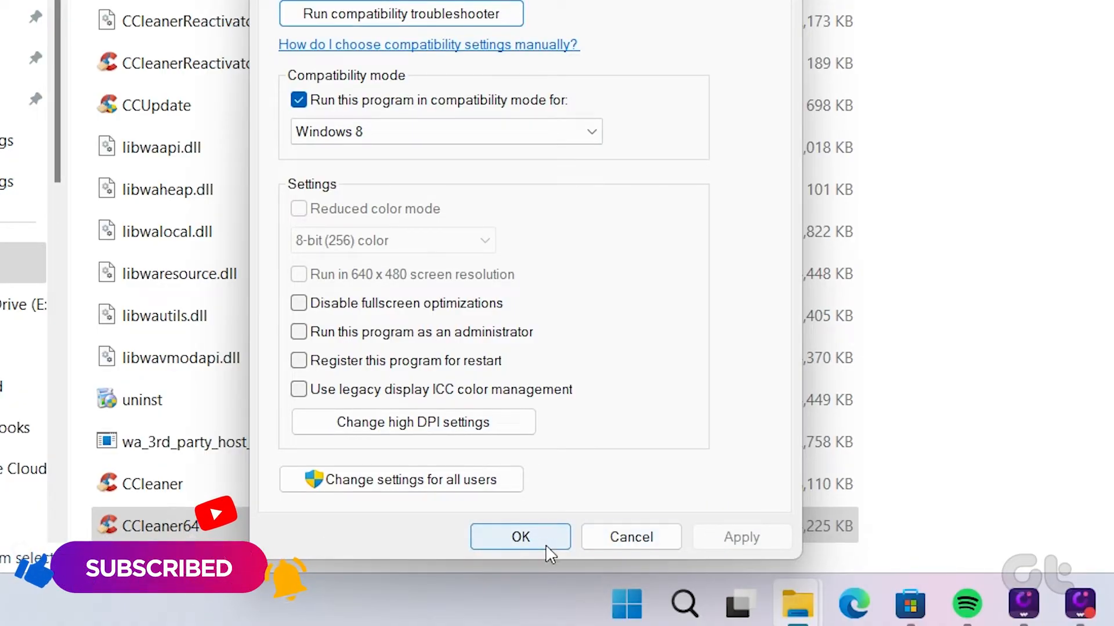
click(520, 536)
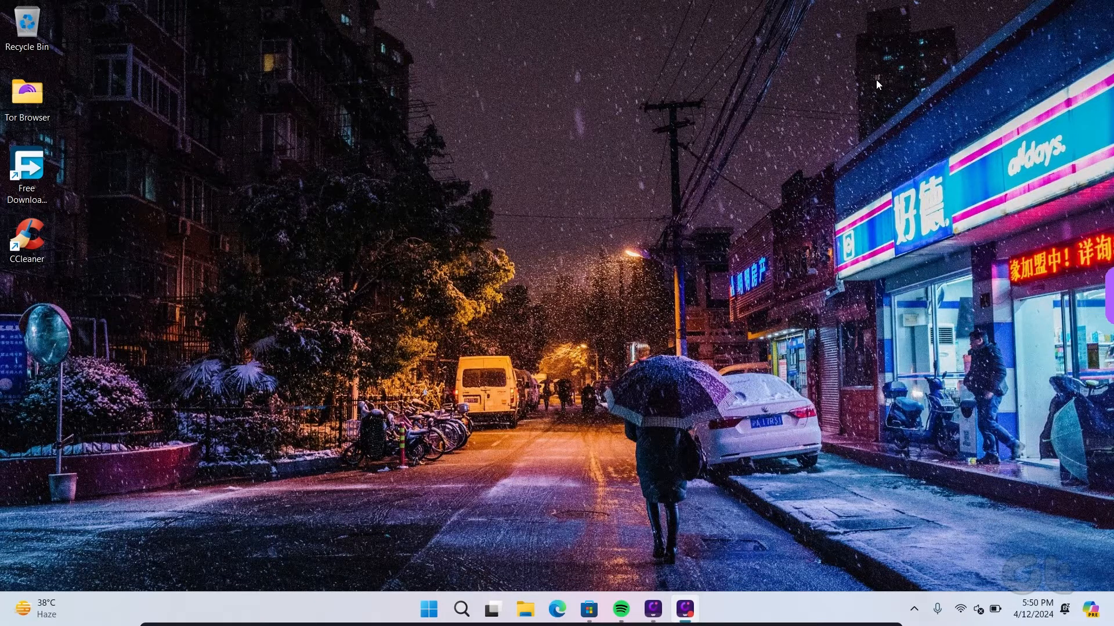
- Search the Start menu for 'Virus and threat protection' and launch Windows Security on that page
text(virus a)
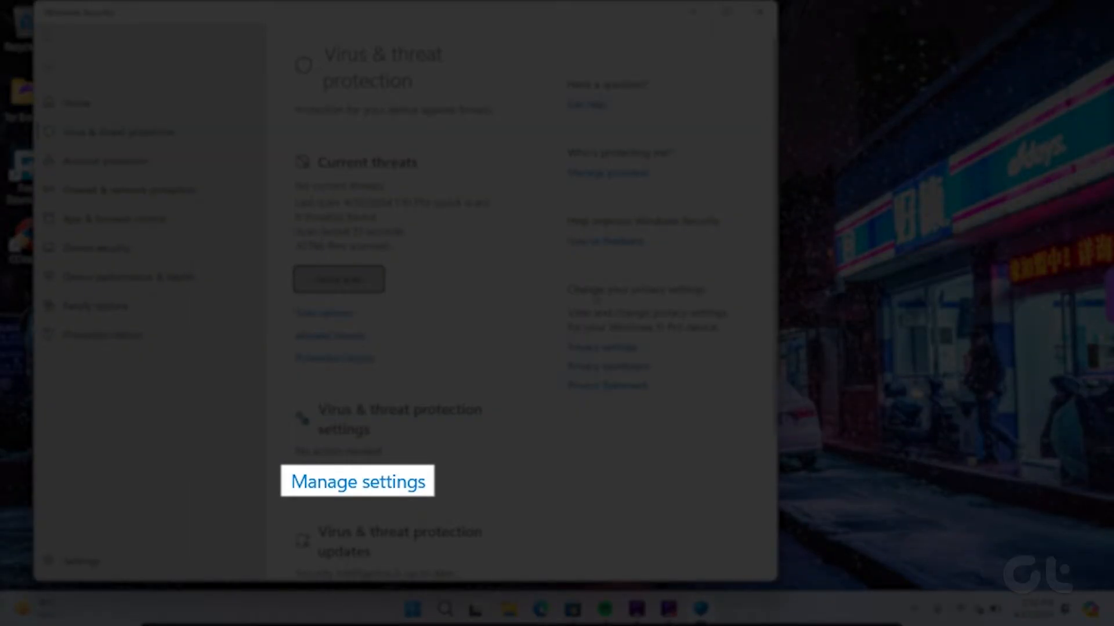
- Go into Manage settings and scroll down to the Exclusions section
click(359, 481)
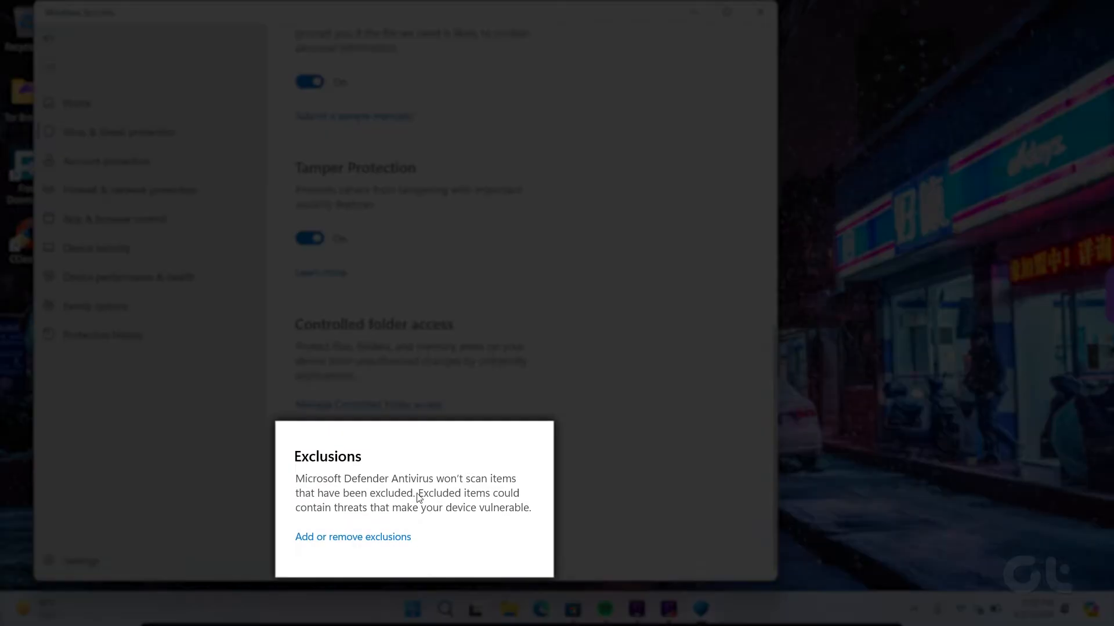
mouse_move(356, 536)
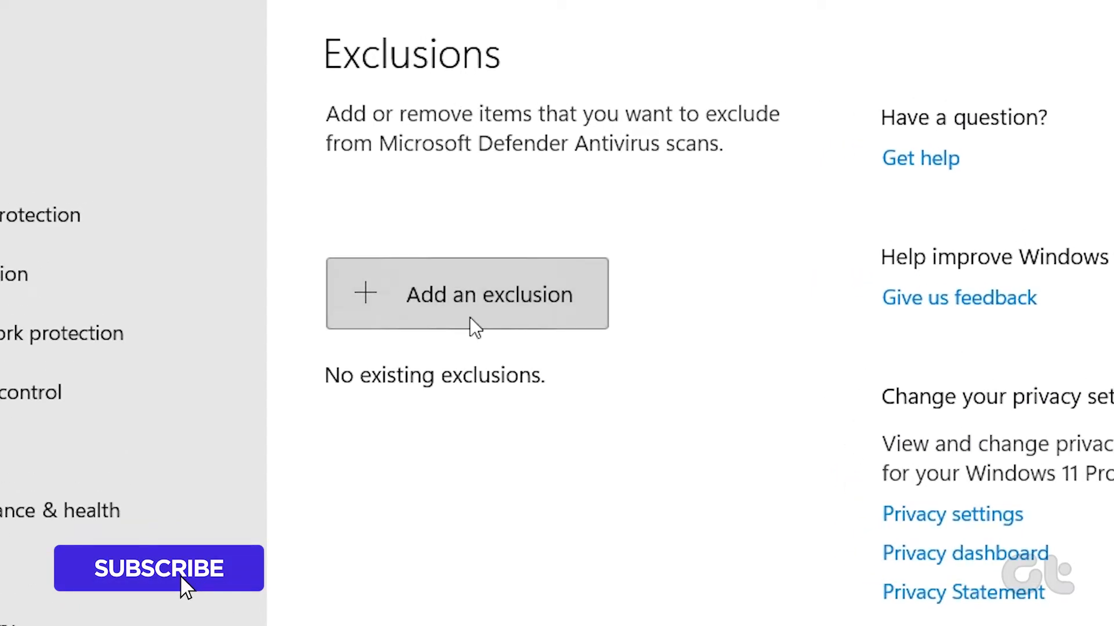
- Start adding a new exclusion of type File, bringing up the file picker
click(466, 293)
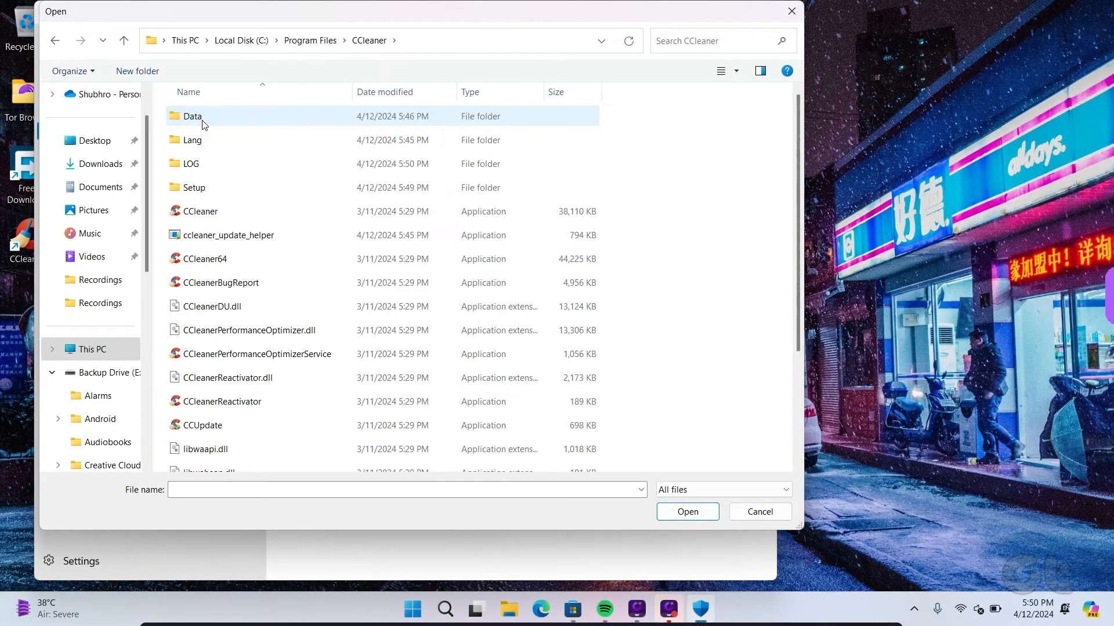
- Select CCleaner64.exe in C:\Program Files\CCleaner as the new Defender exclusion
click(685, 511)
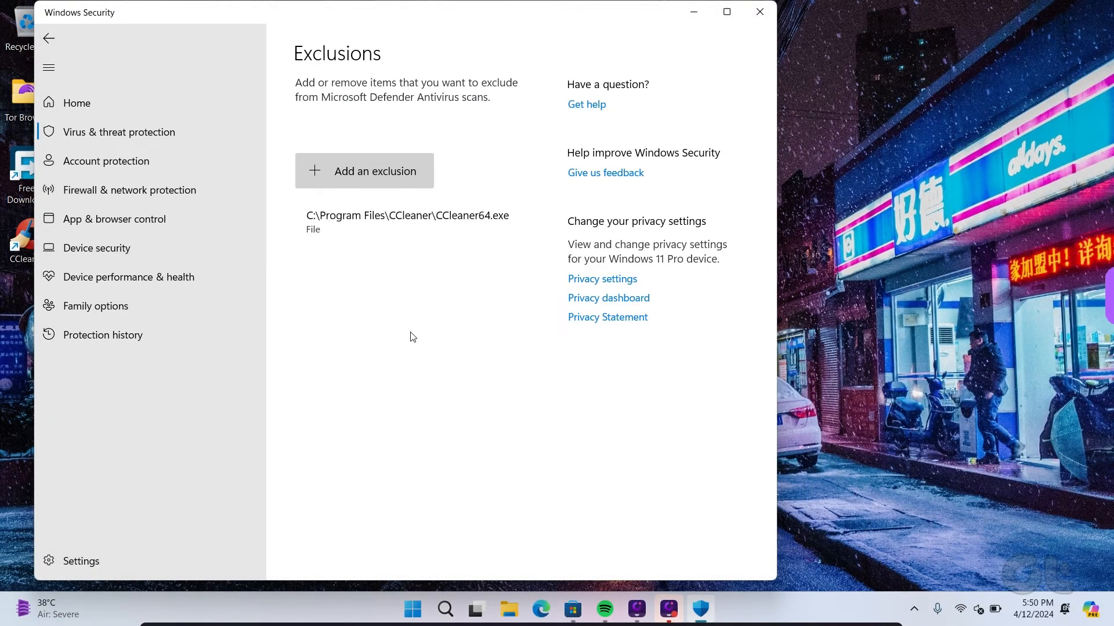